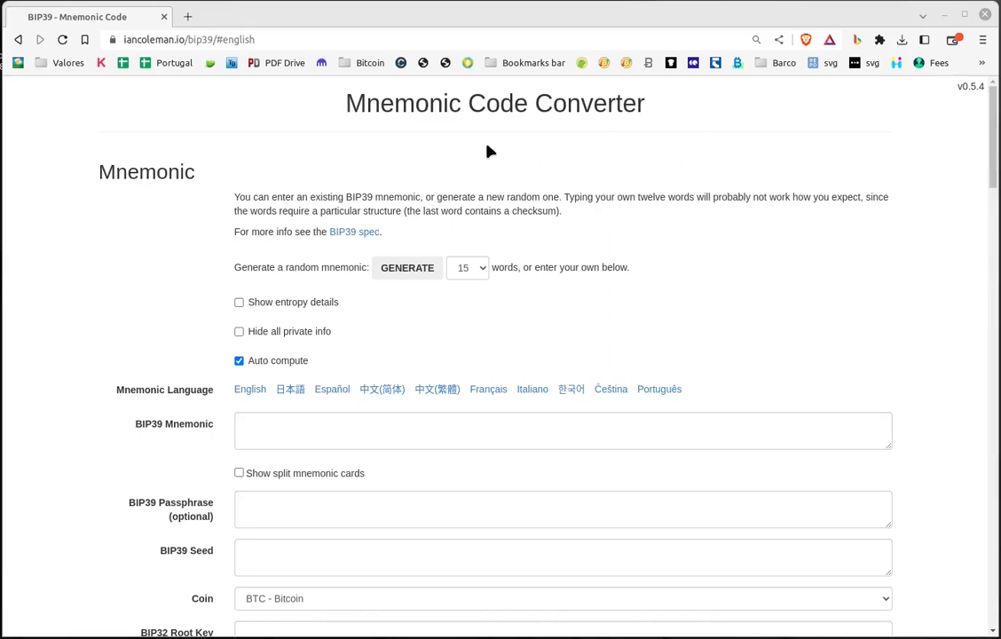
mouse_move(121, 103)
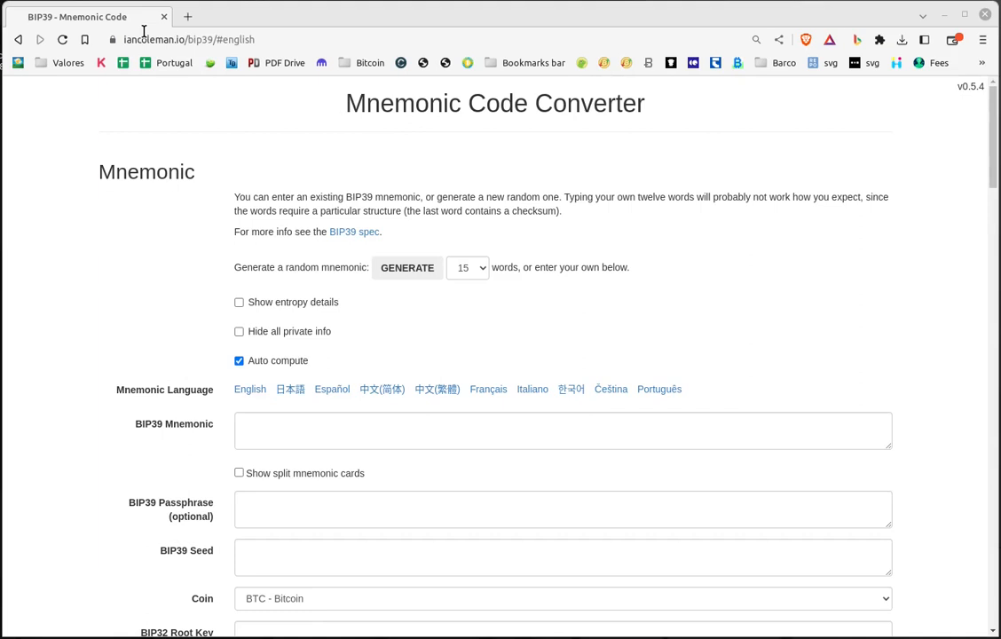
mouse_move(138, 61)
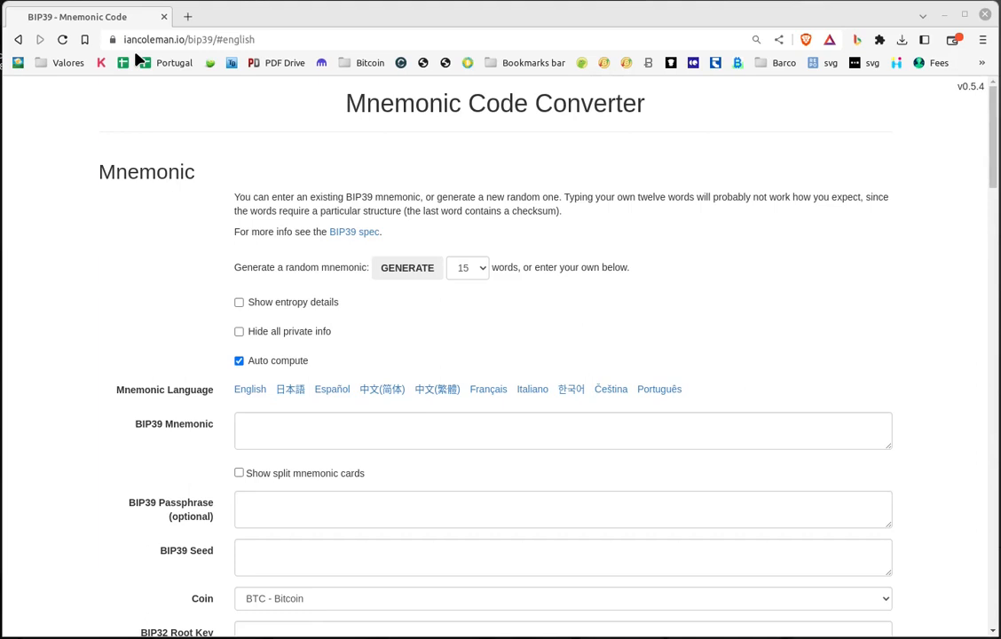
- Generate a random 24-word BIP39 mnemonic and select the whole phrase
click(467, 266)
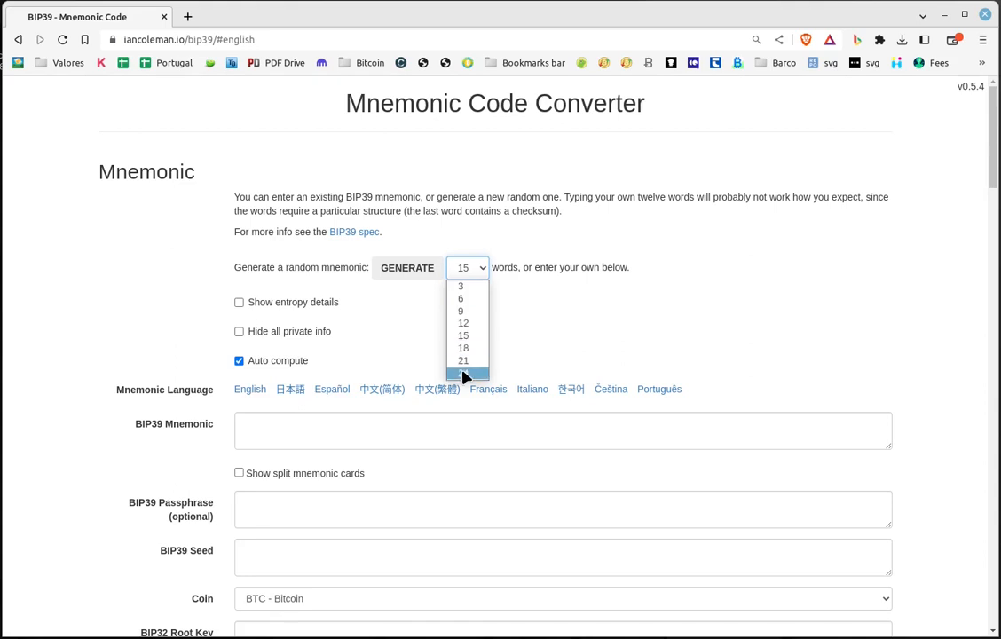
click(463, 373)
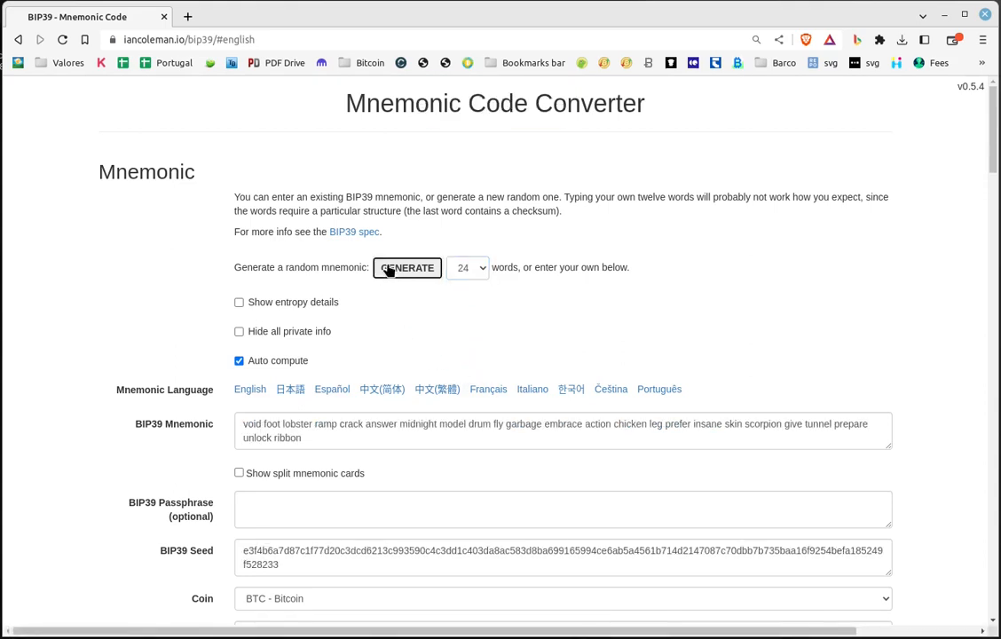
triple_click(559, 432)
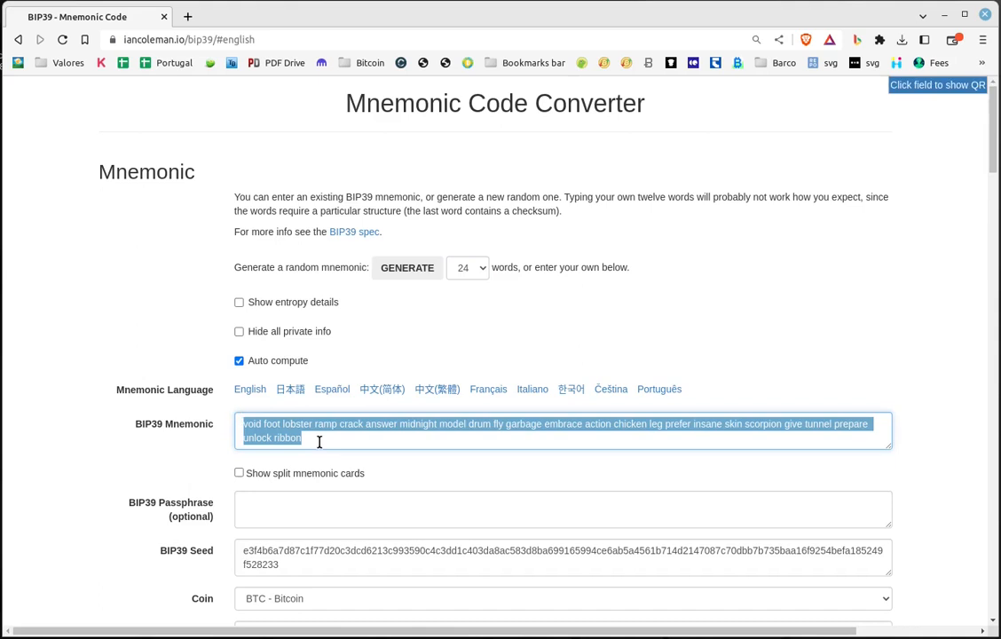
mouse_move(149, 355)
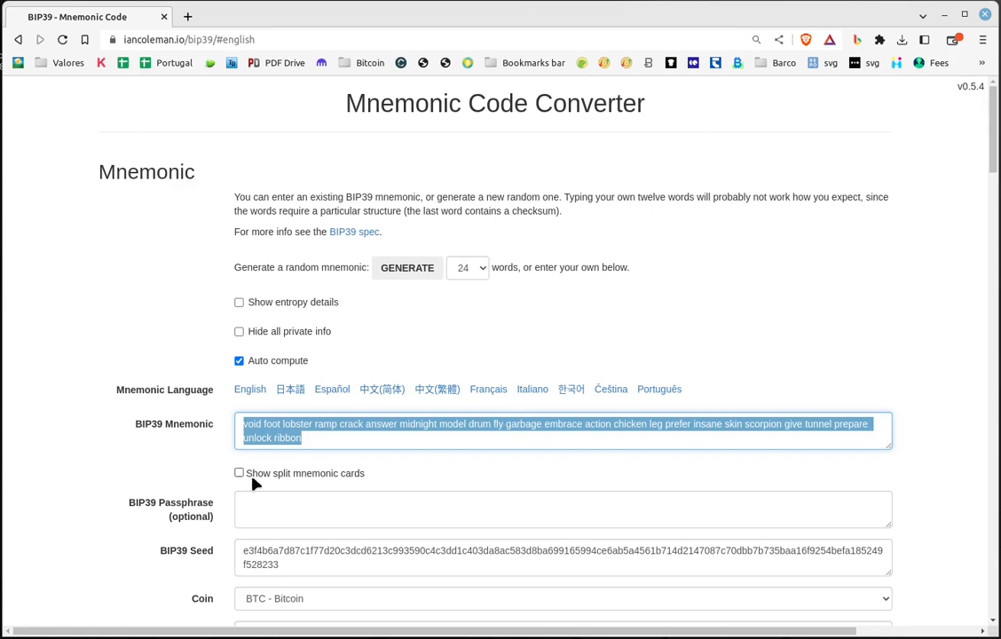
click(563, 508)
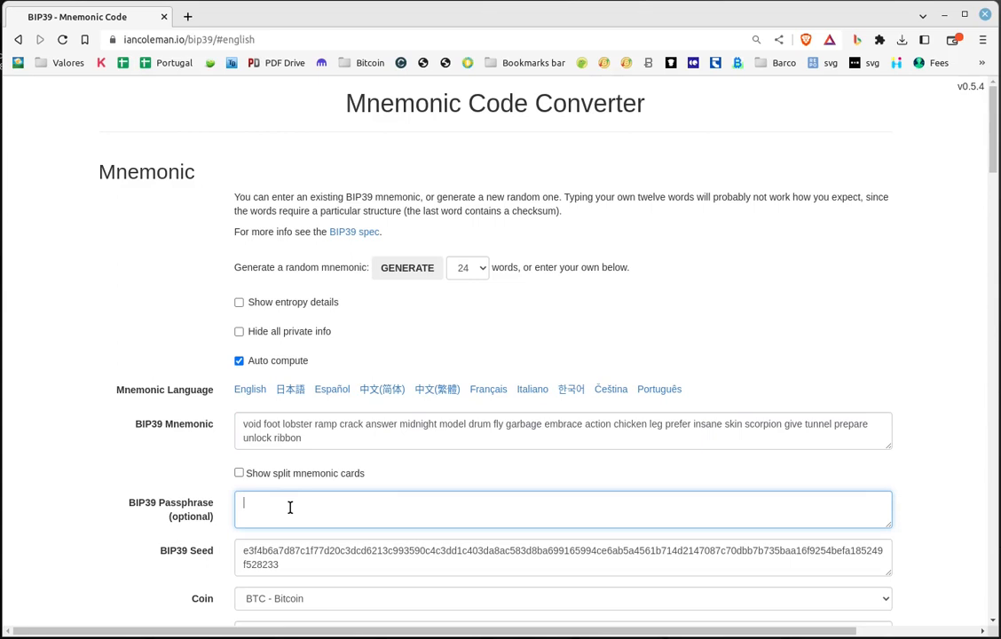
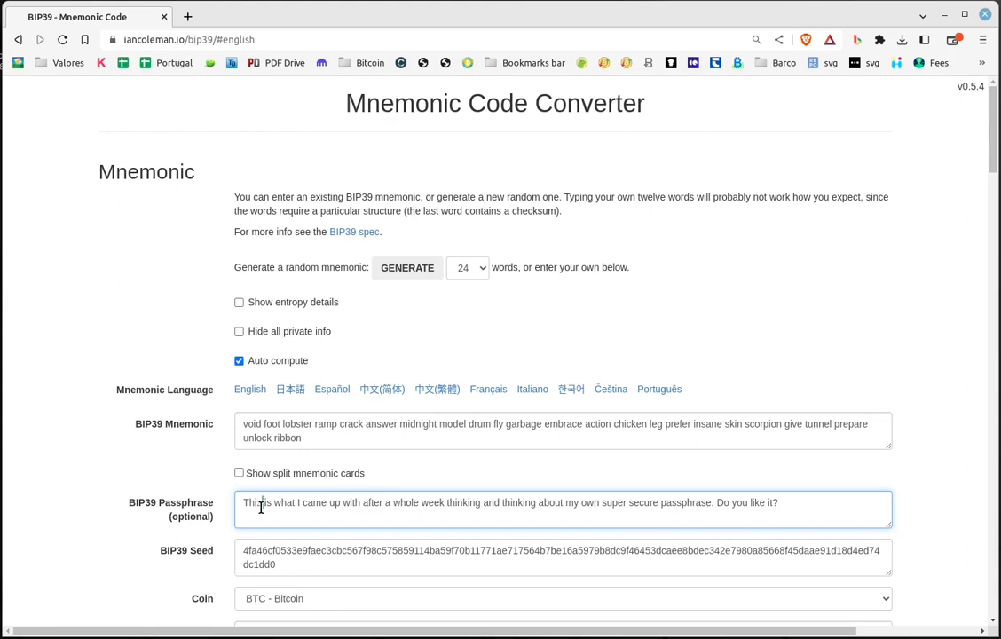
triple_click(511, 503)
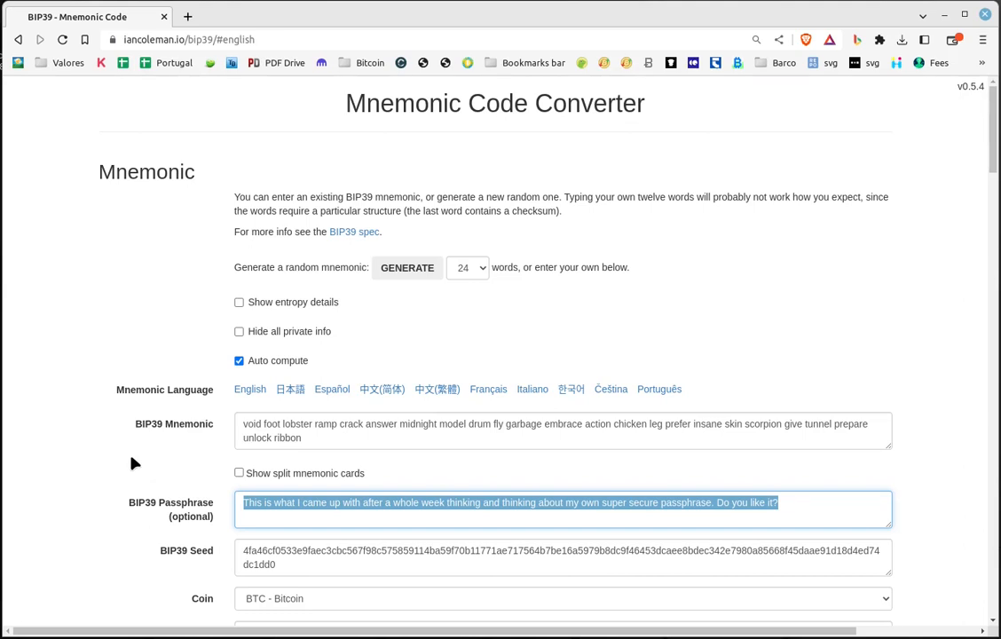
- Show the Derived Addresses table and display the first row's private key as a QR code
scroll(down, 3)
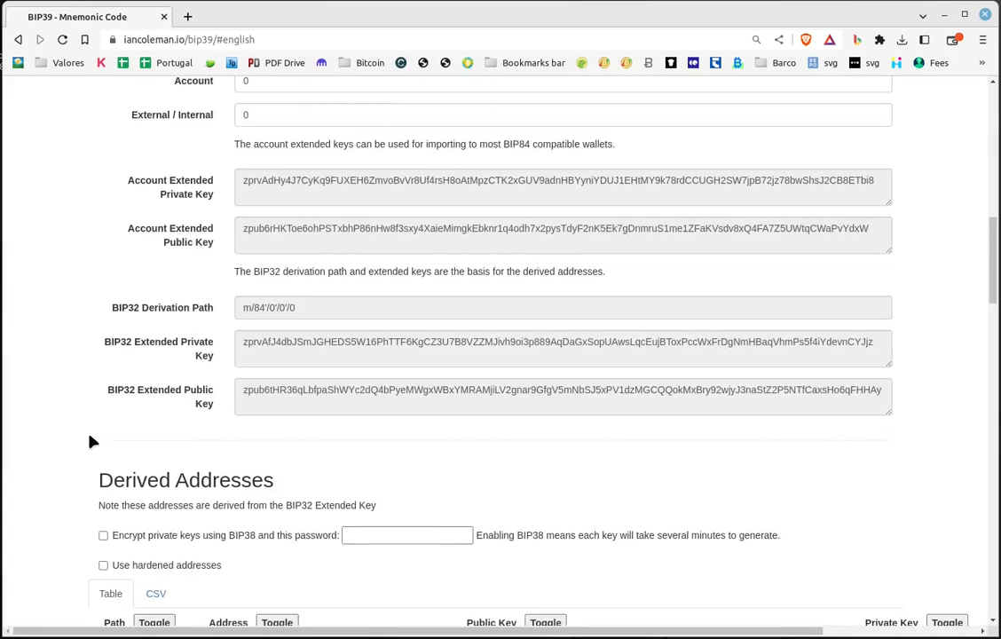
scroll(down, 3)
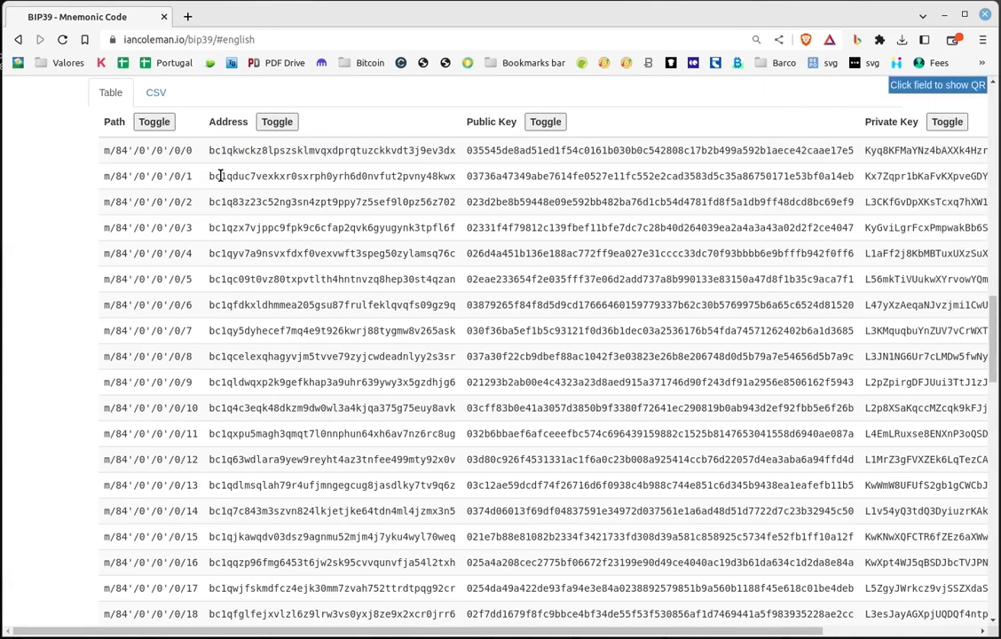
double_click(331, 202)
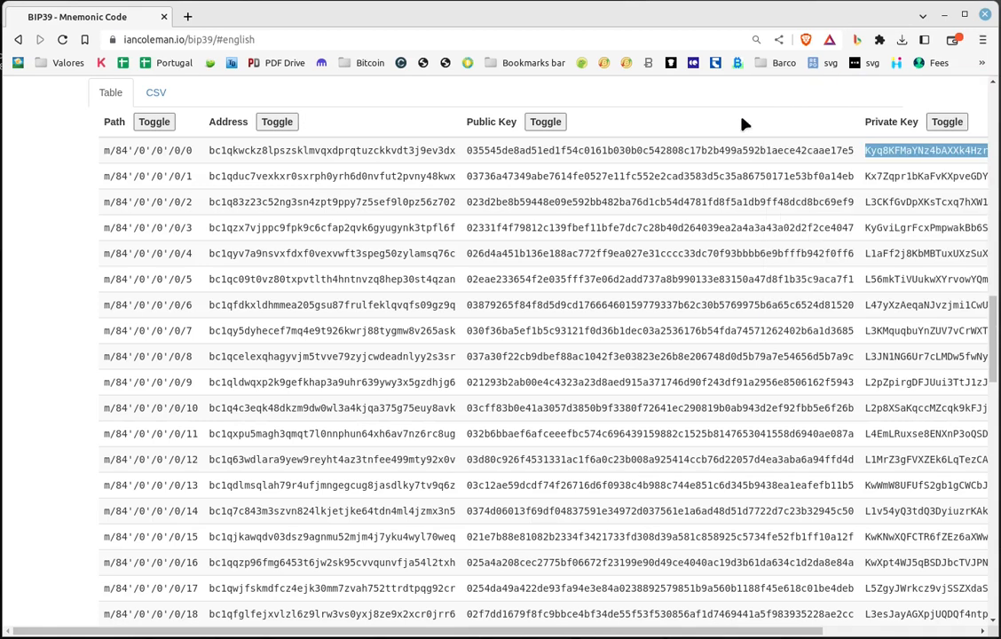
click(927, 149)
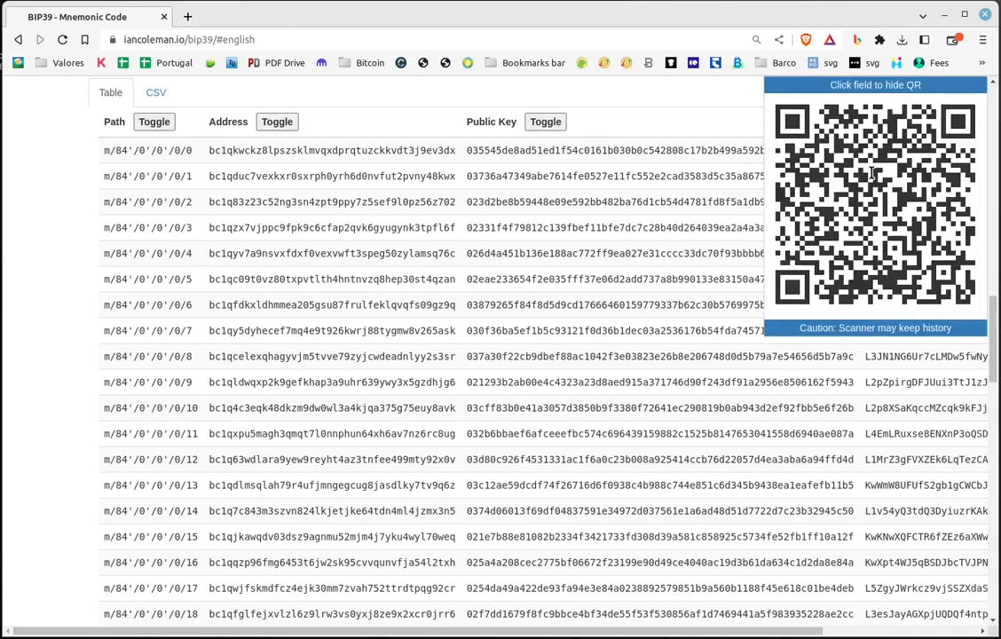